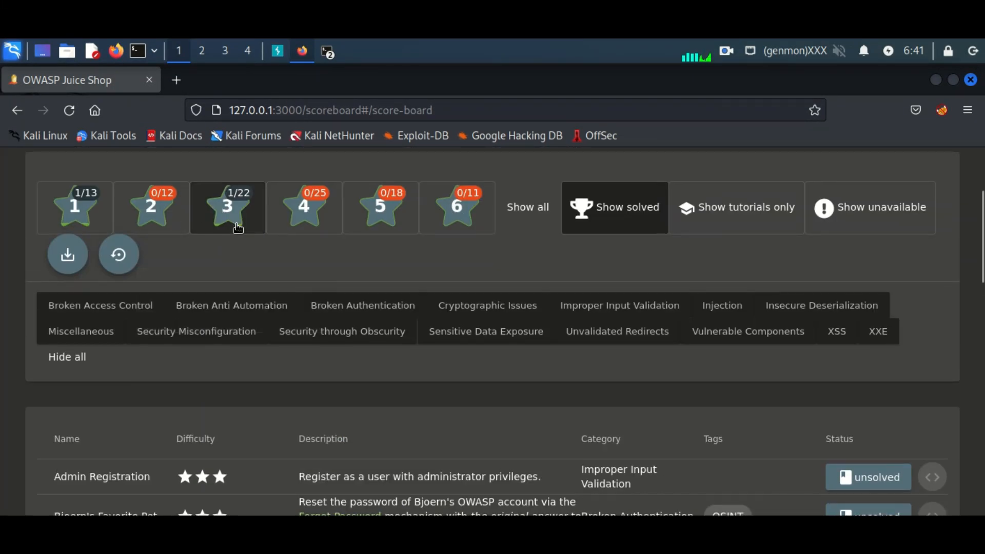
Step: Find the Forged Feedback challenge among three-star challenges and read its description
scroll("down", 3)
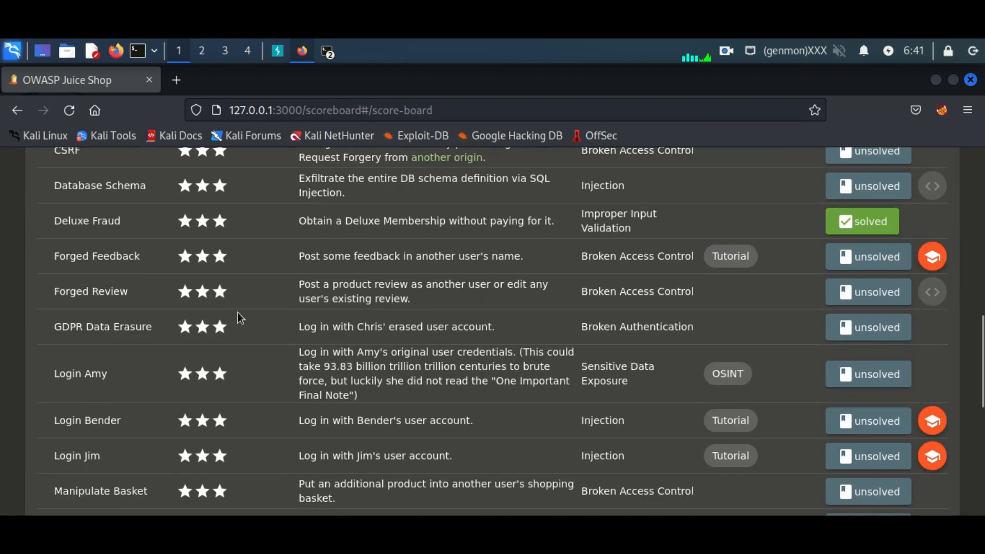
left_click_drag(67, 256, 136, 255)
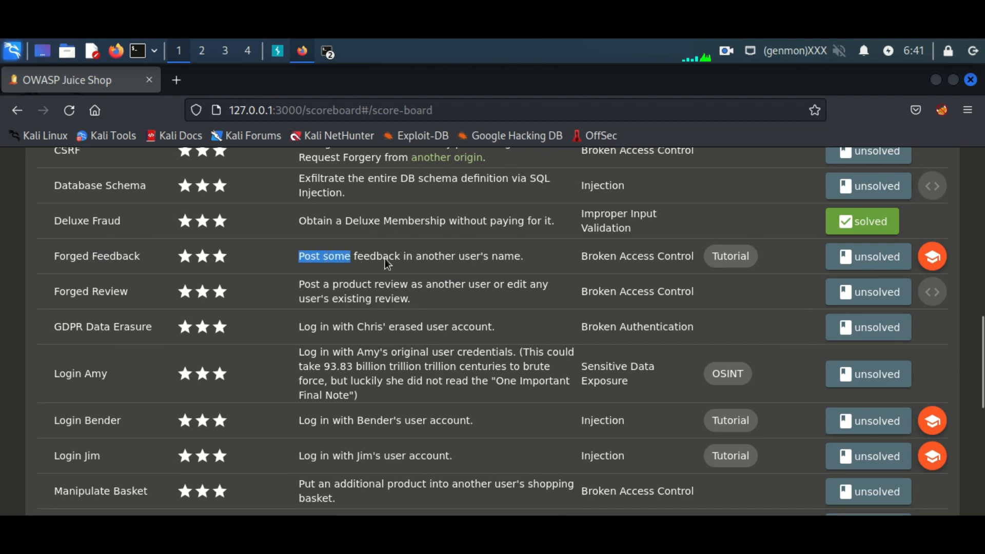
left_click_drag(352, 255, 523, 255)
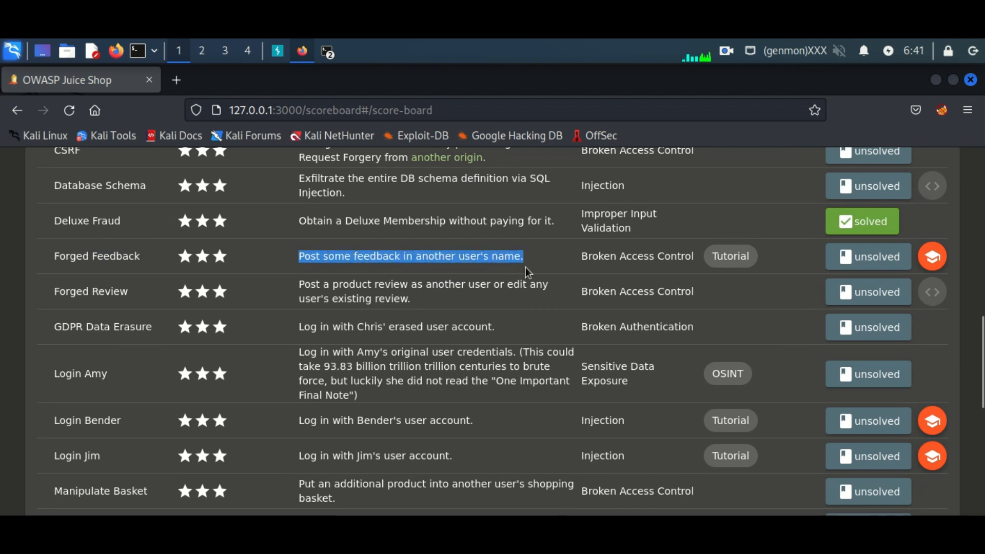
mouse_move(502, 256)
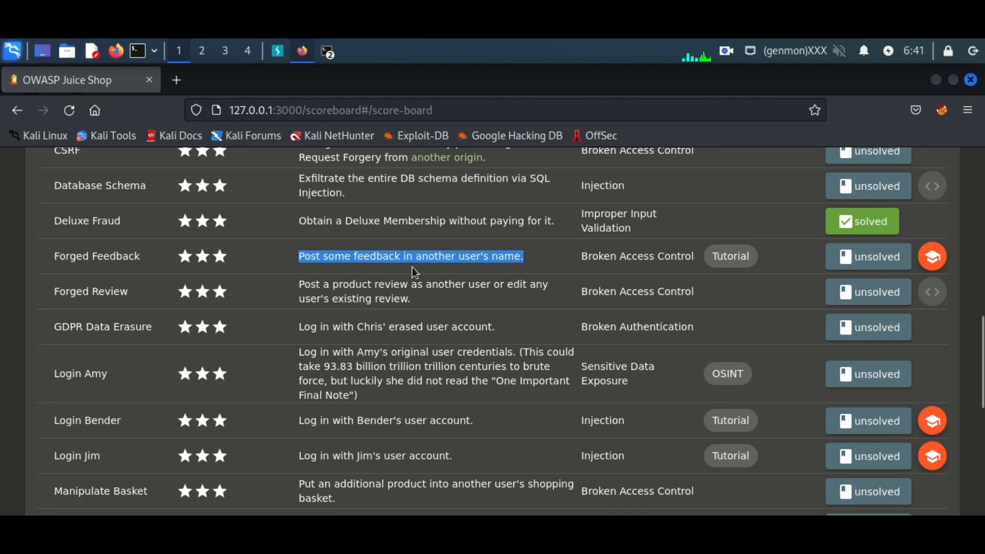
scroll("up", 3)
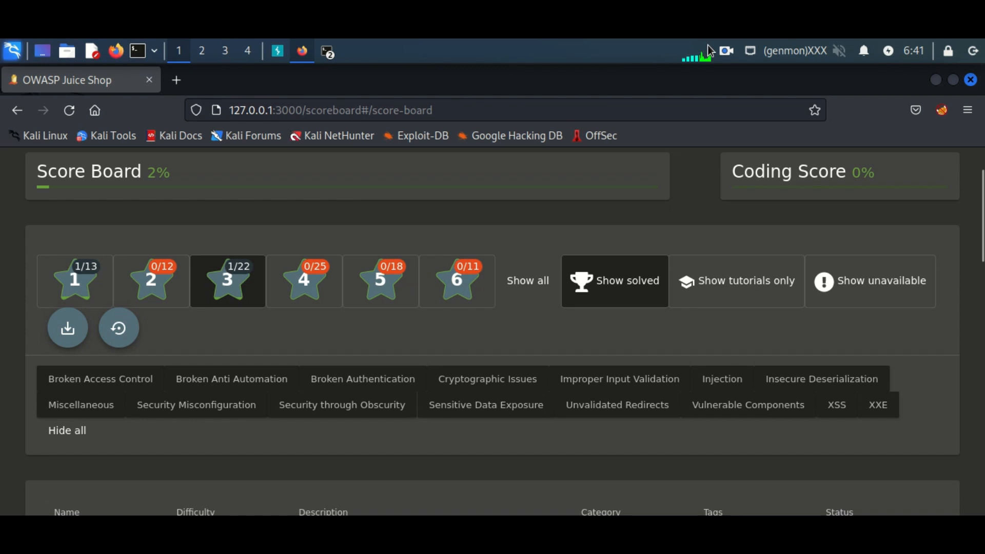
Step: Switch to Burp Suite and discard the pending deluxe membership request
left_click(944, 109)
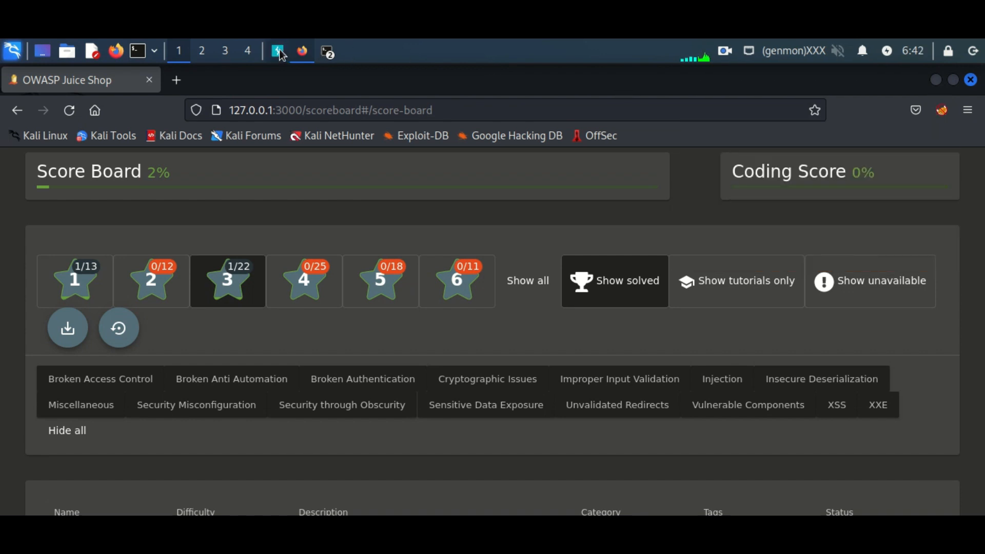
left_click(276, 51)
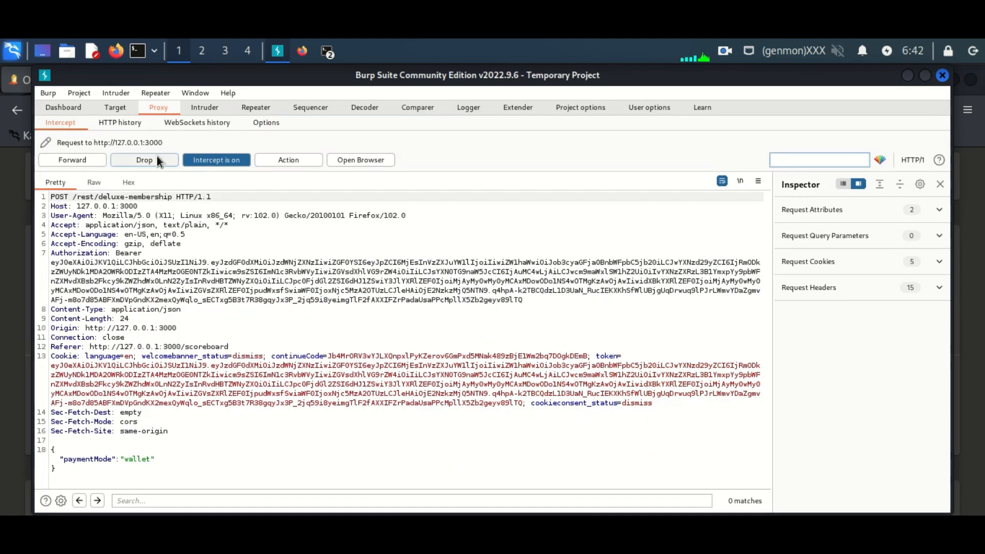
left_click(216, 159)
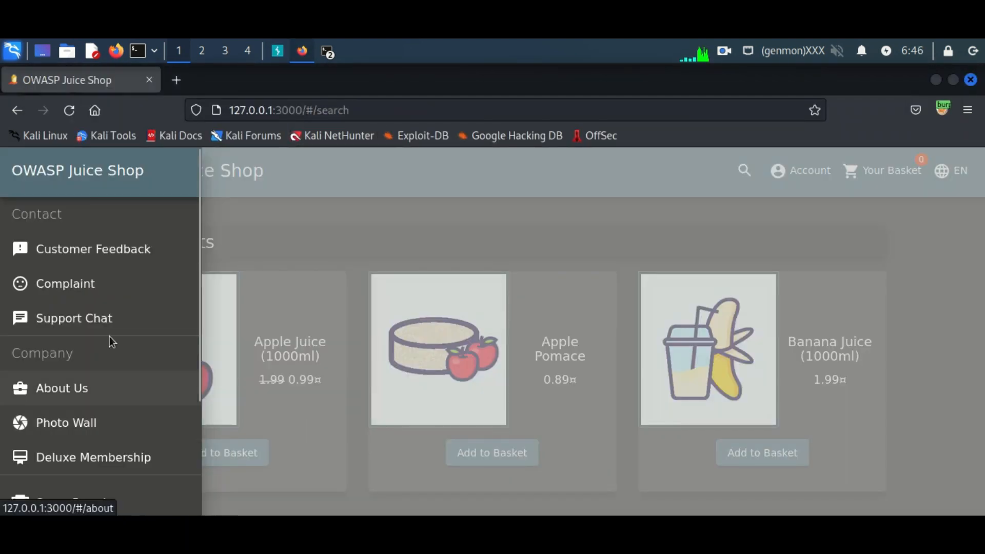
Step: On the Customer Feedback form, check the logged-in account and type a comment starting 'subscribe'
left_click(94, 249)
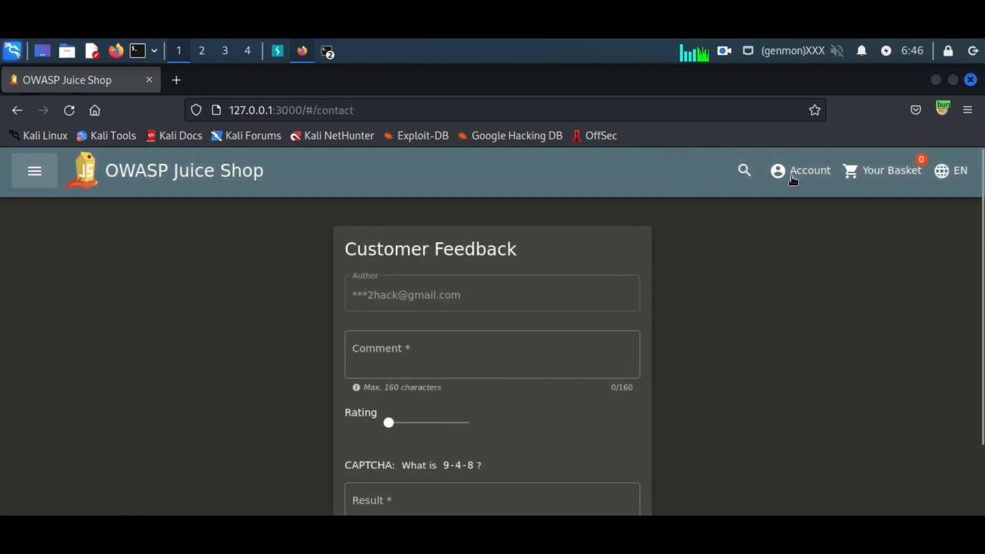
left_click(801, 171)
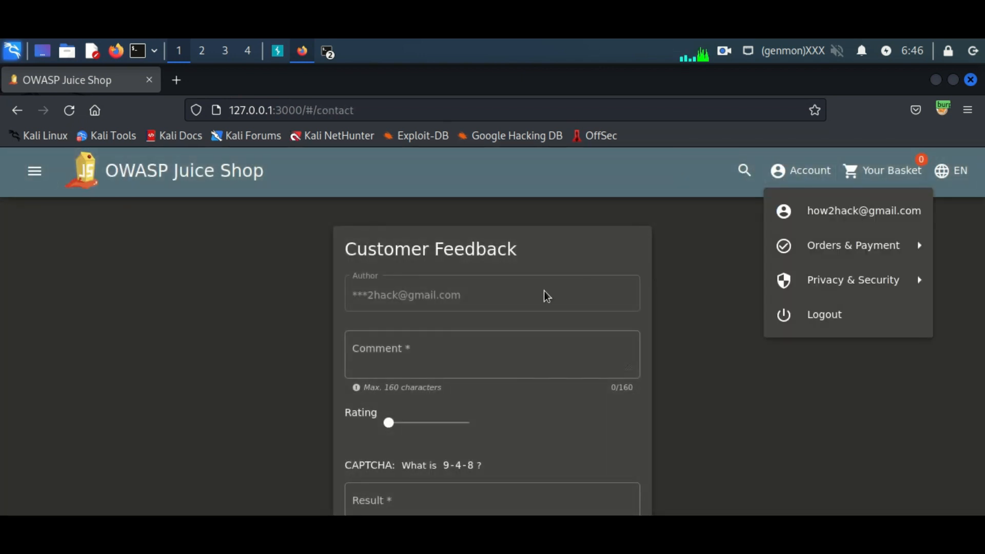
left_click(491, 354)
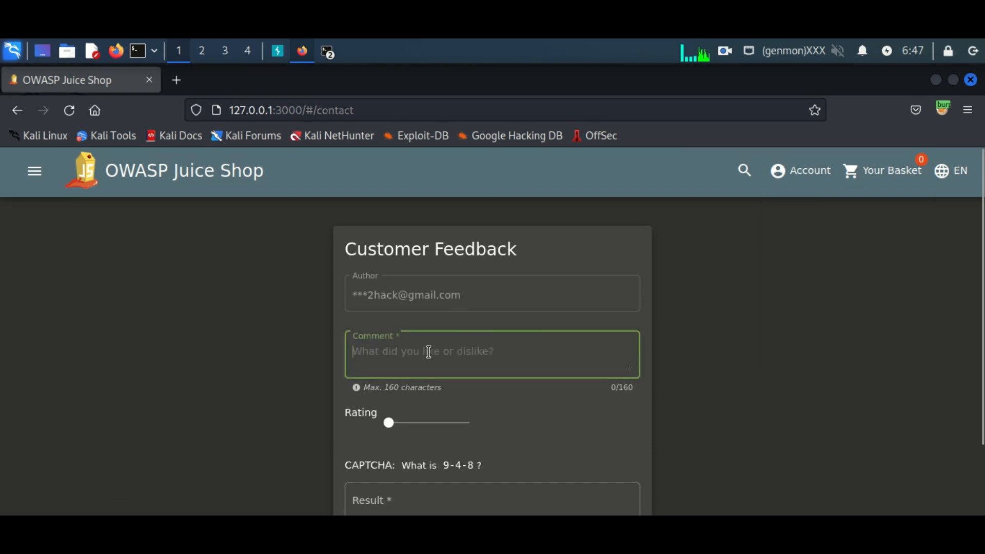
type("sub")
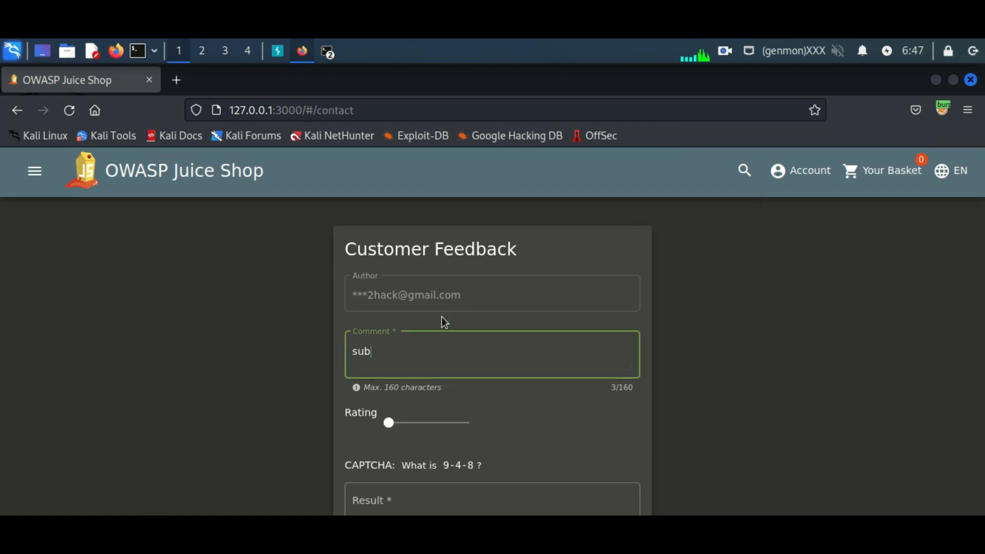
type("scribe")
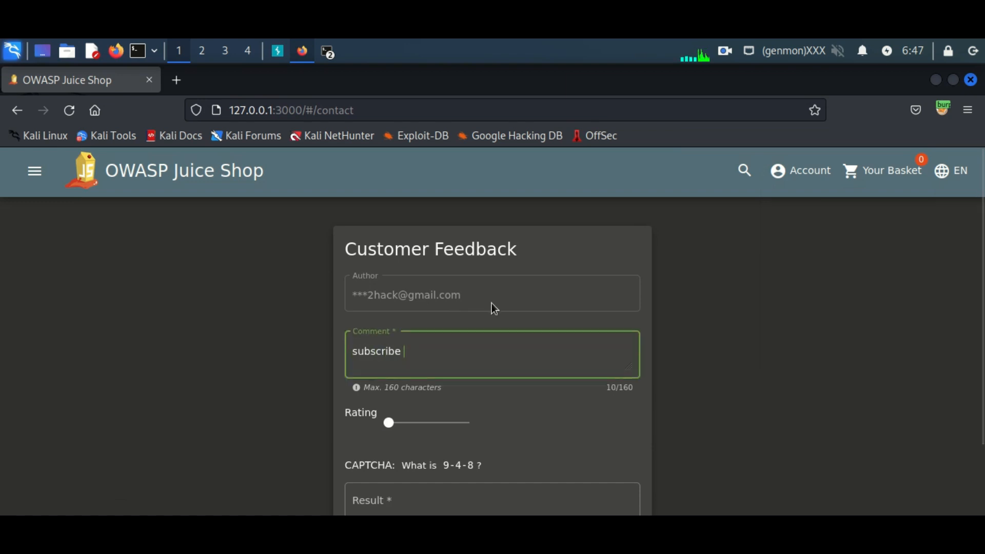
type("suppor")
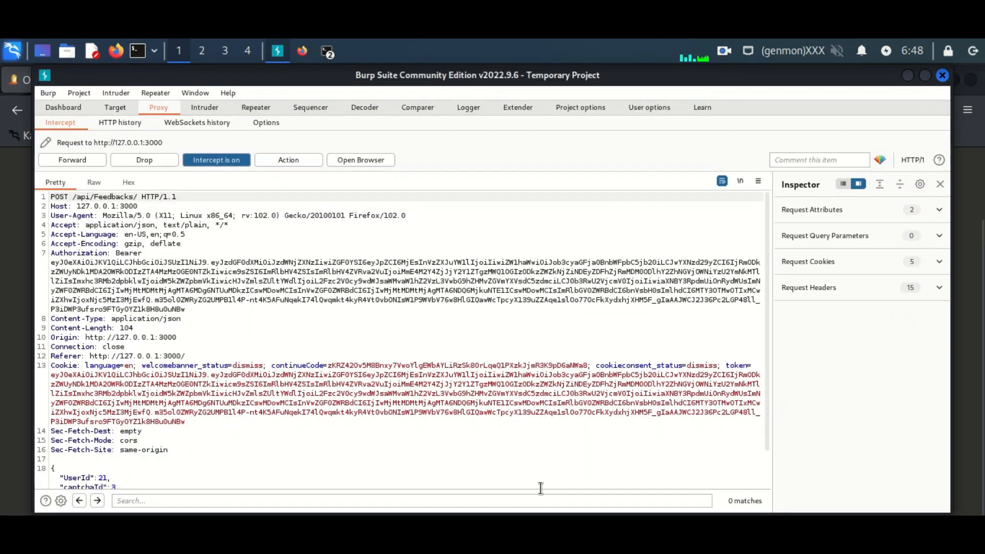
scroll("down", 3)
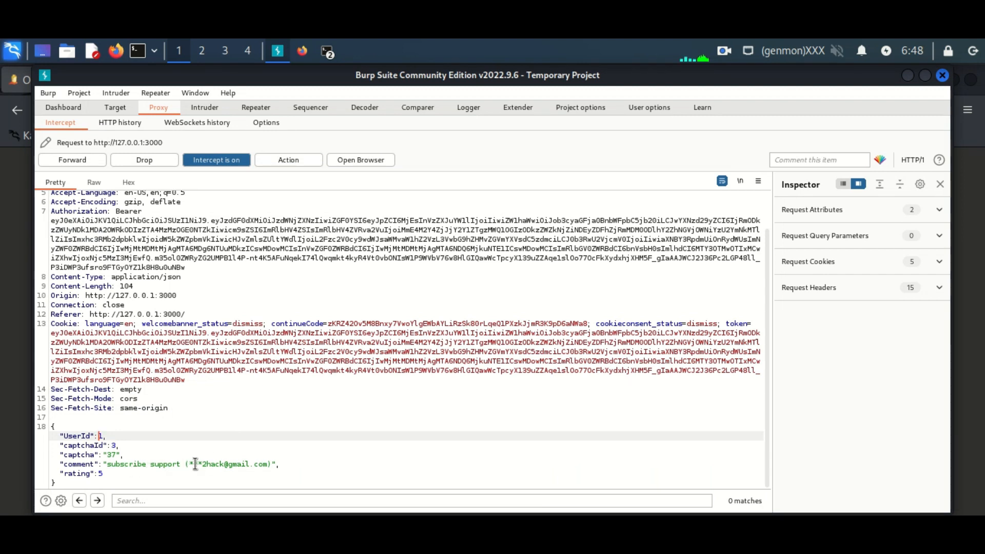
left_click_drag(186, 464, 259, 464)
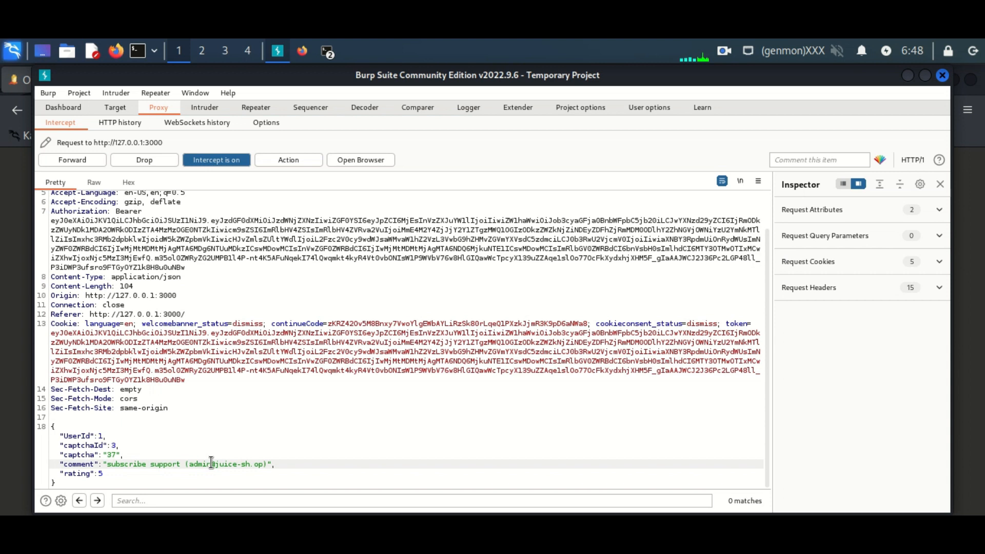
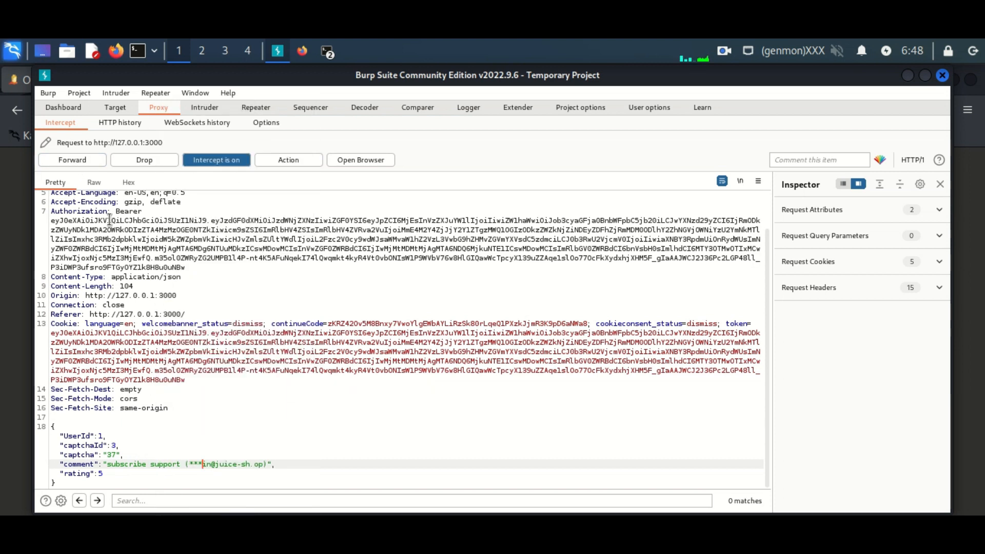
left_click(72, 160)
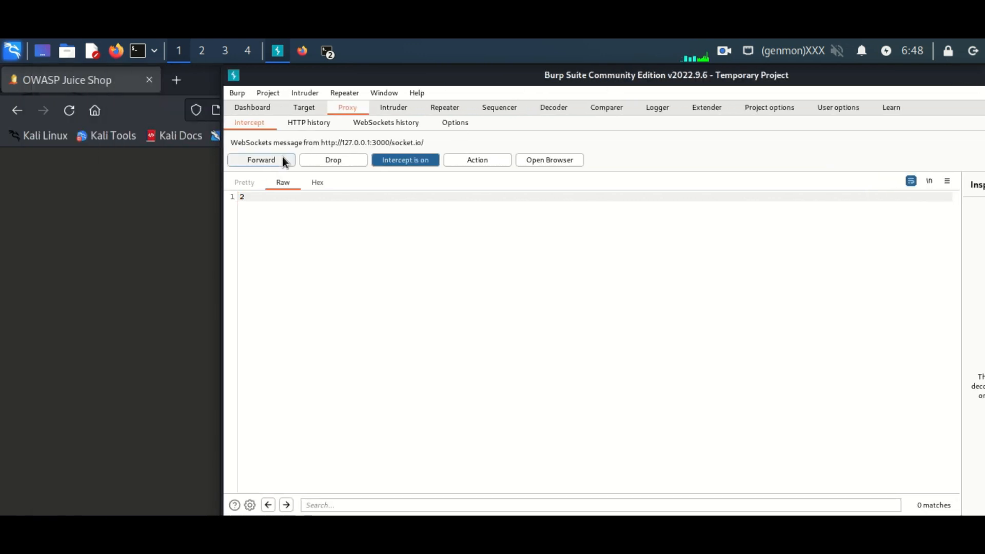
Step: Forward the socket message, polling requests and the feedback creation response
left_click(261, 159)
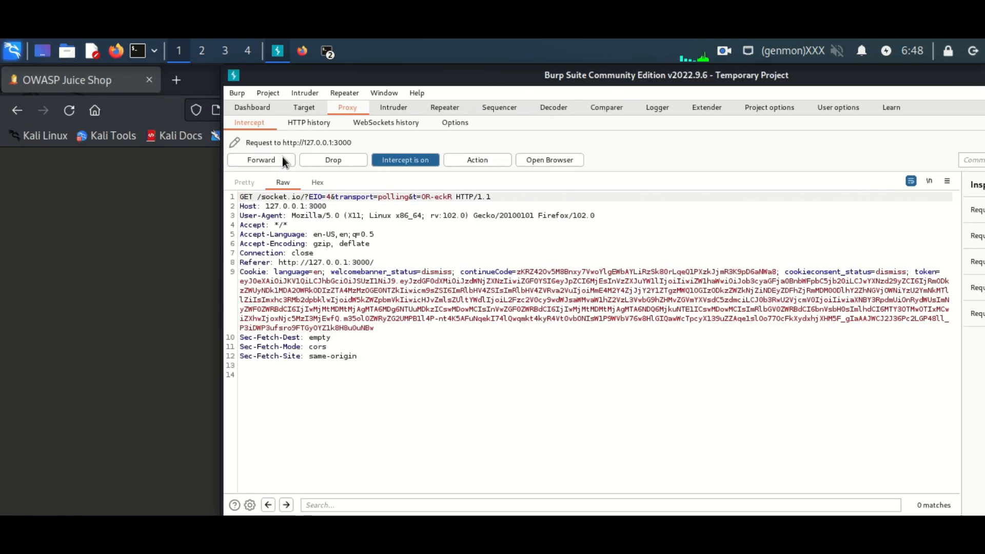
left_click(261, 159)
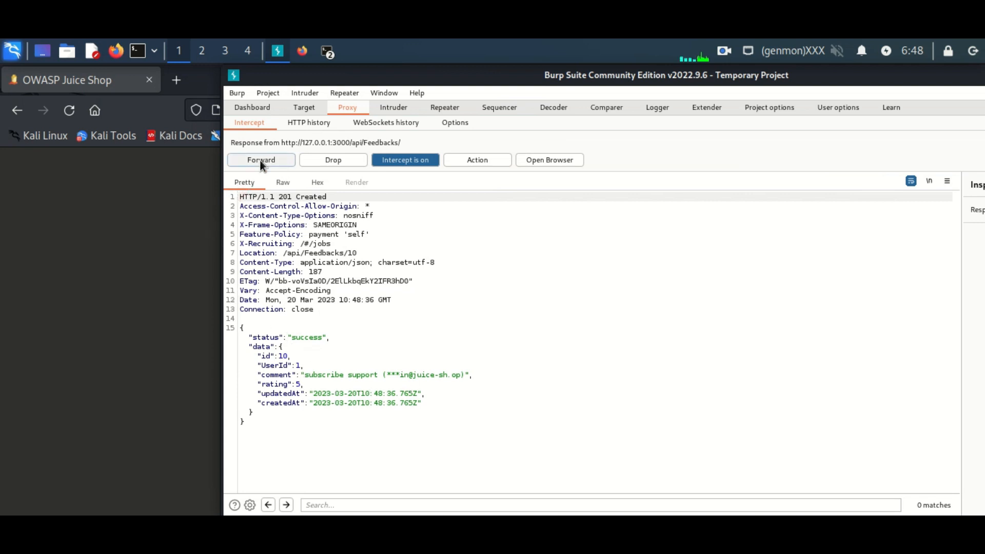
left_click(261, 160)
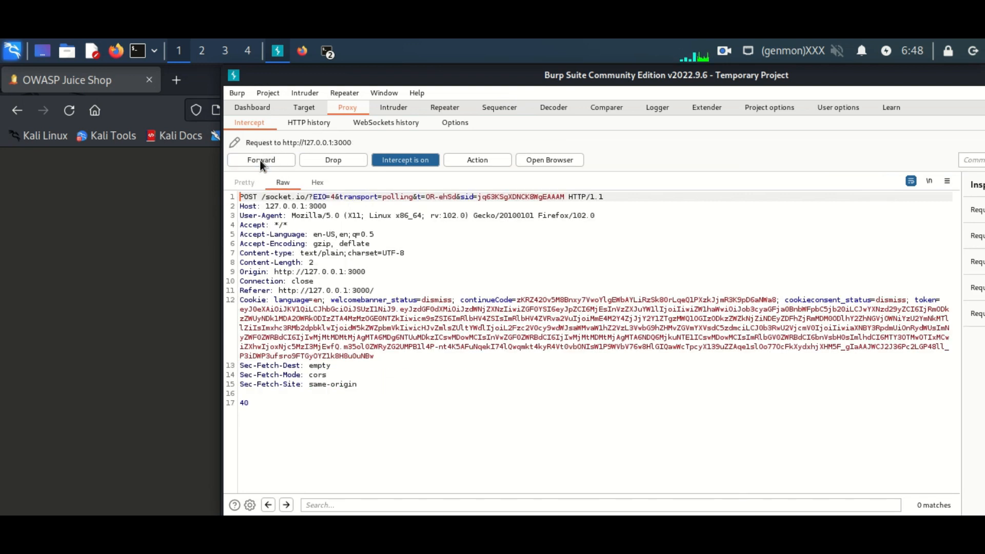
left_click(261, 160)
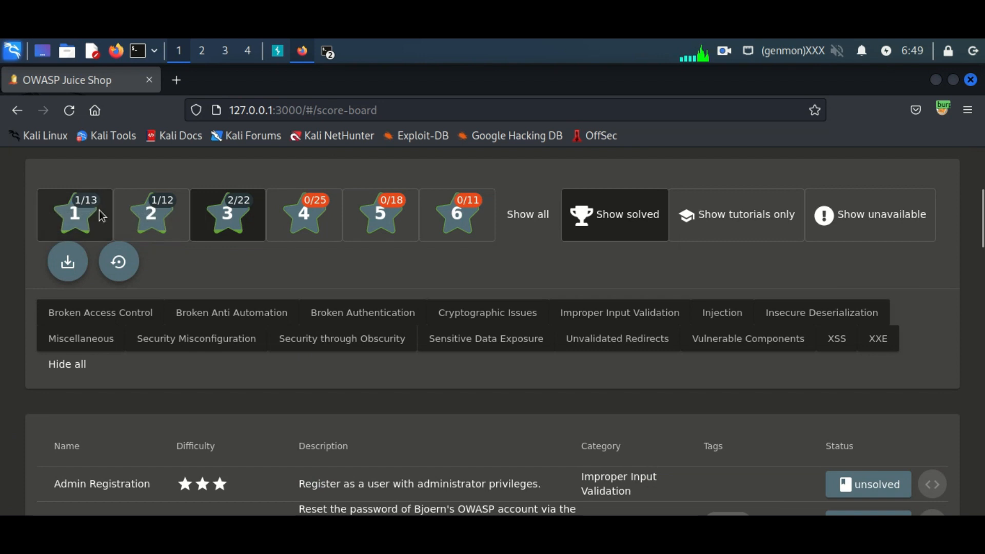
Step: Scroll the score board down to the solved Forged Feedback row
scroll("down", 3)
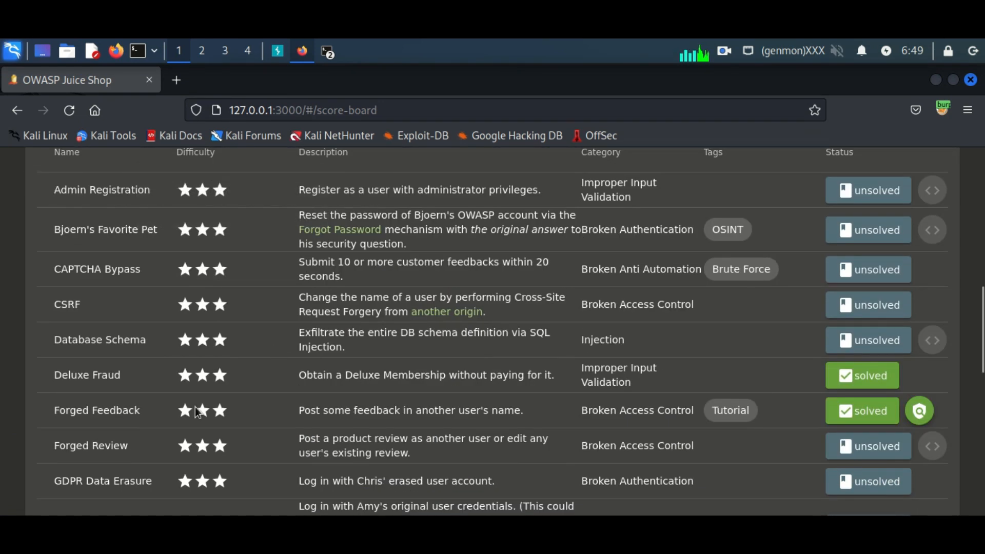